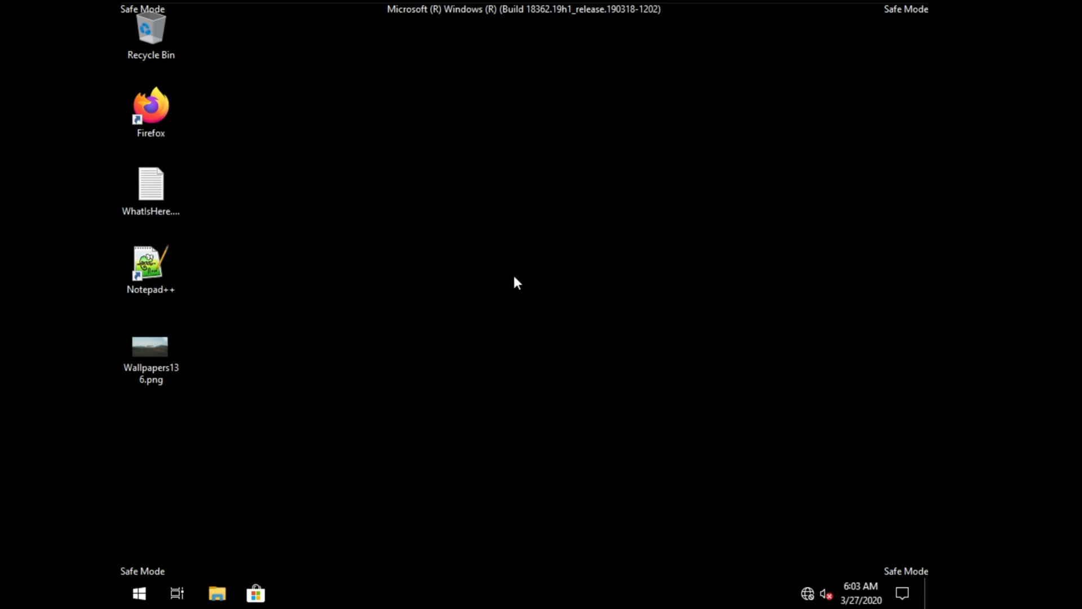
{"action": "mouse_move", "coordinate": [545, 333]}
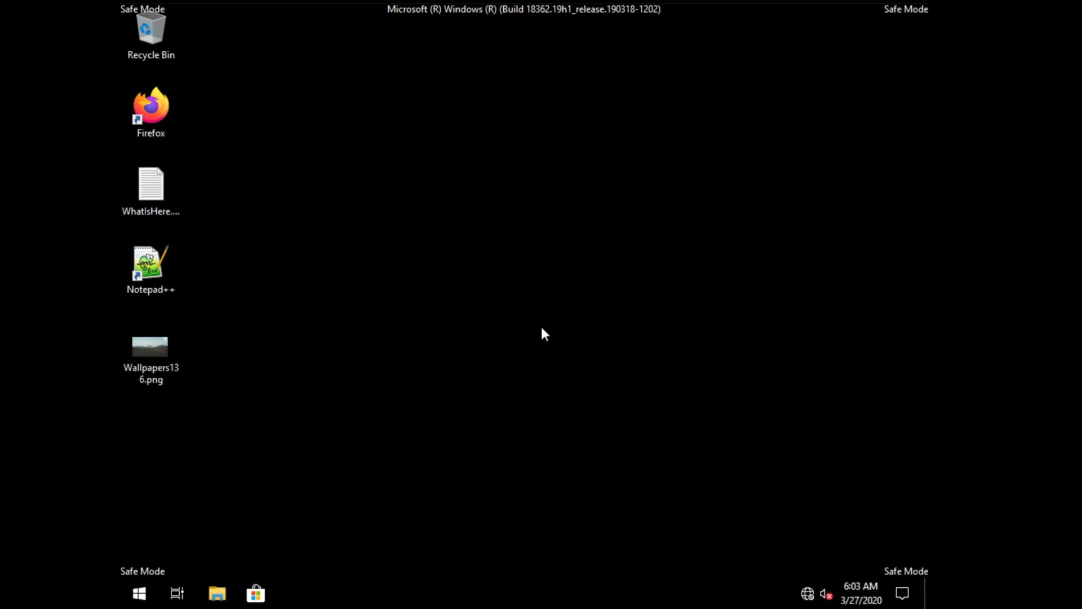
{"action": "mouse_move", "coordinate": [519, 327]}
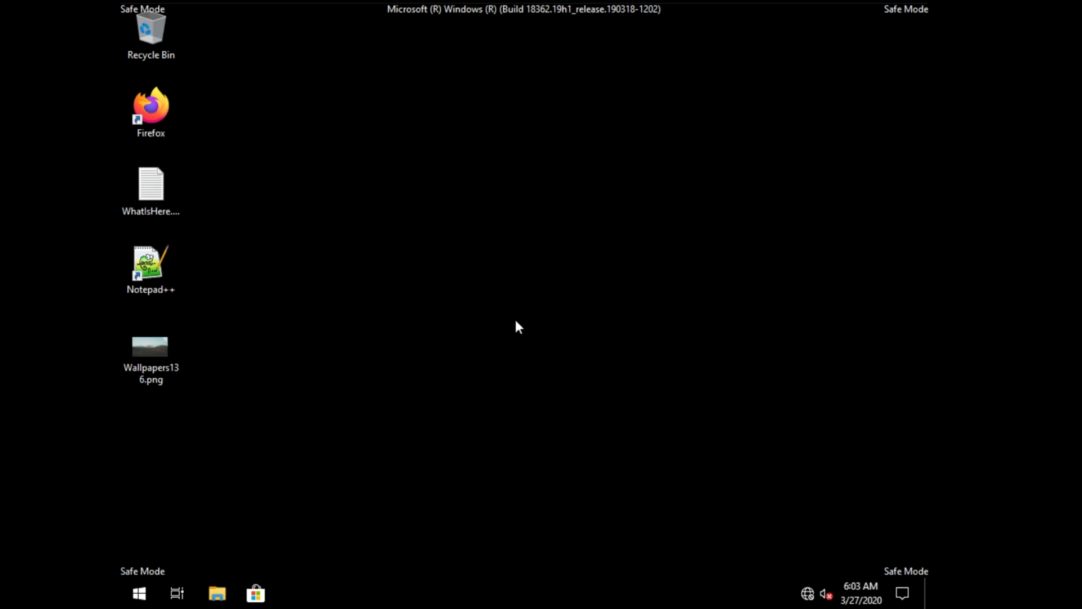
Uncheck Safe boot on the System Configuration Boot tab and apply the change.
{"action": "type", "text": "msconfig"}
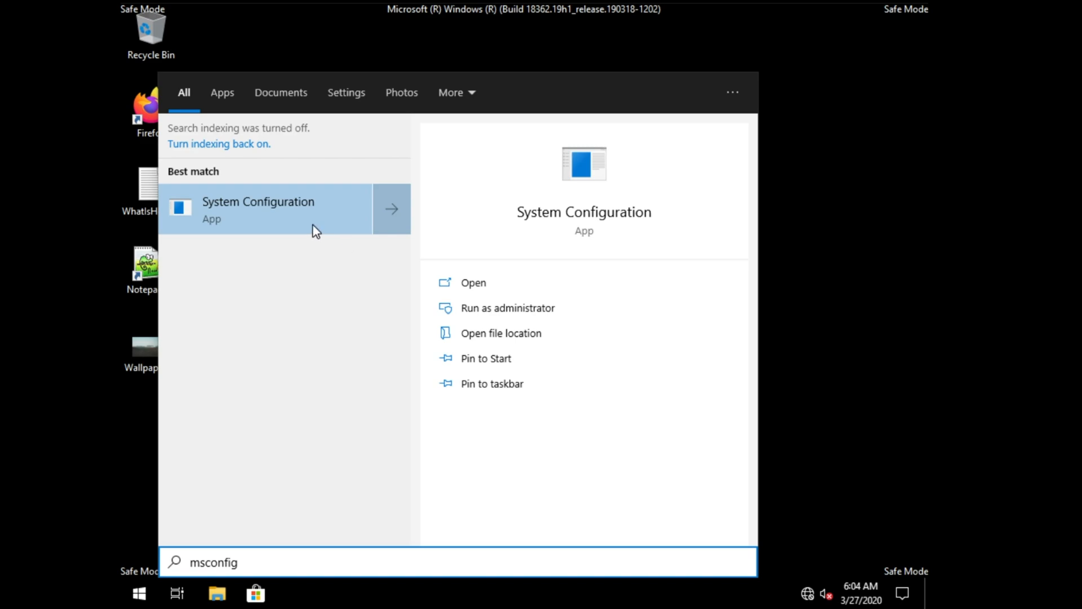
{"action": "left_click", "coordinate": [473, 282]}
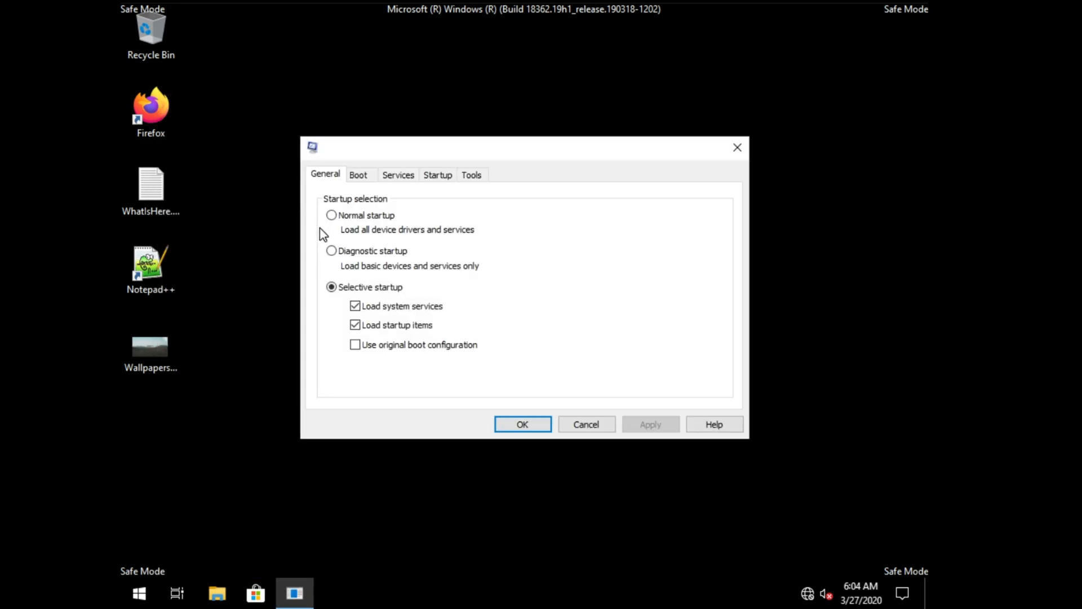
{"action": "left_click", "coordinate": [358, 175]}
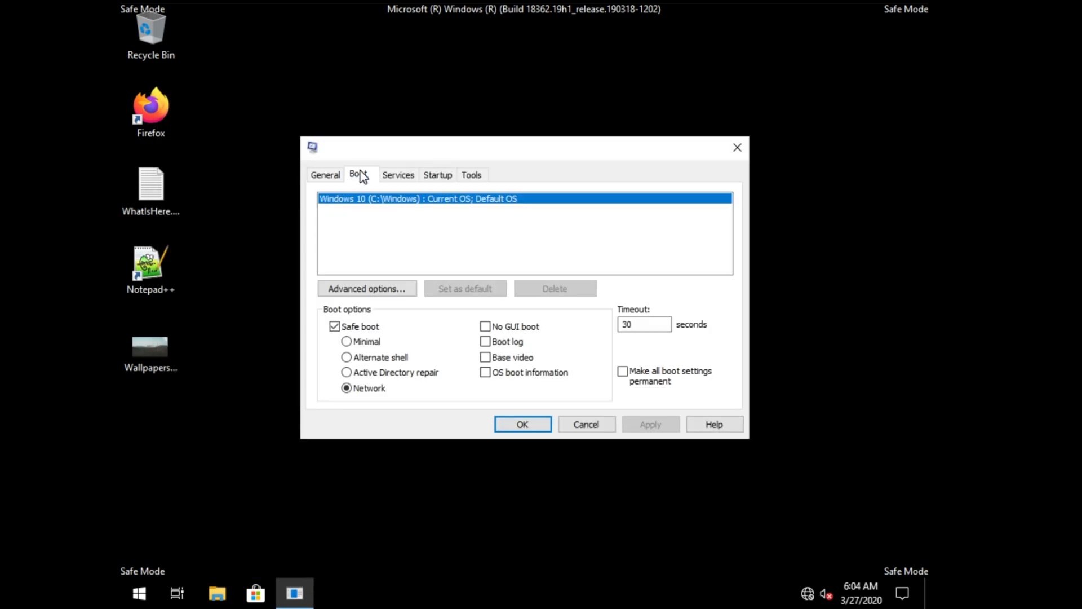
{"action": "left_click", "coordinate": [335, 326]}
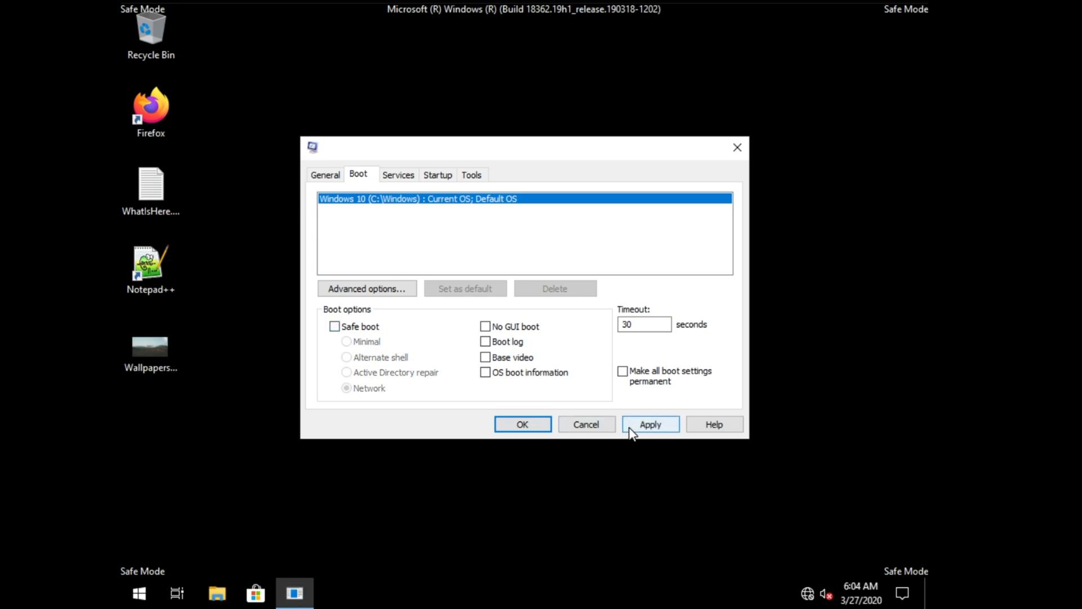
{"action": "left_click", "coordinate": [650, 424]}
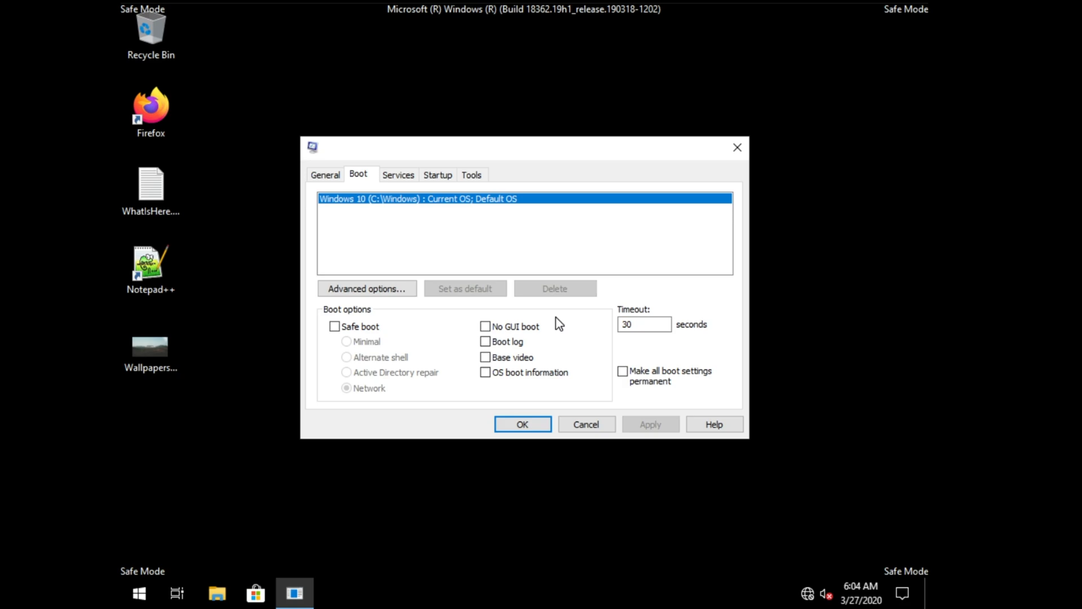
{"action": "mouse_move", "coordinate": [610, 436]}
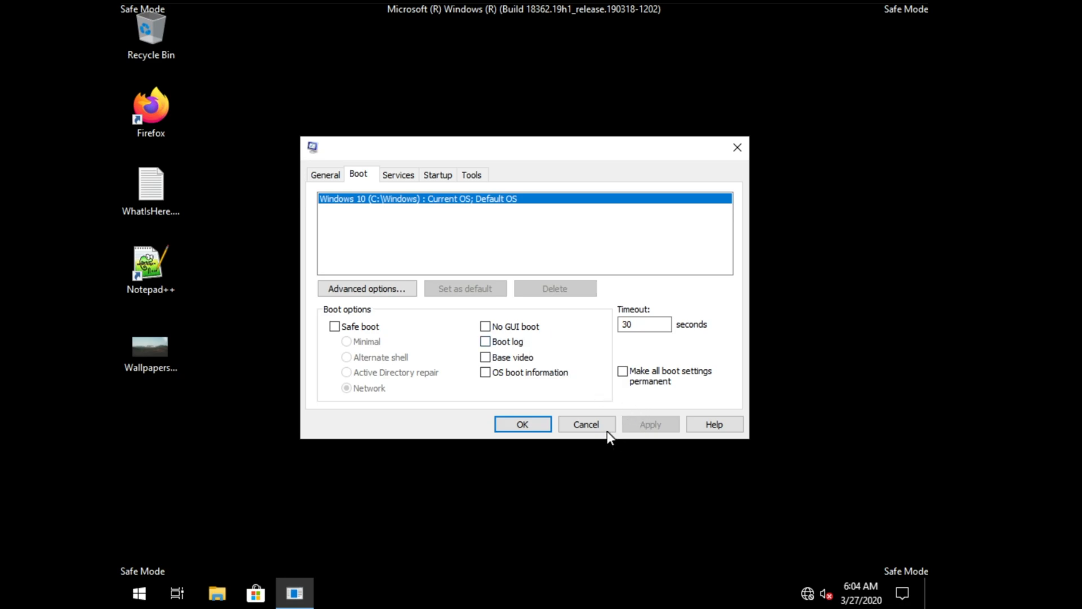
{"action": "mouse_move", "coordinate": [691, 159]}
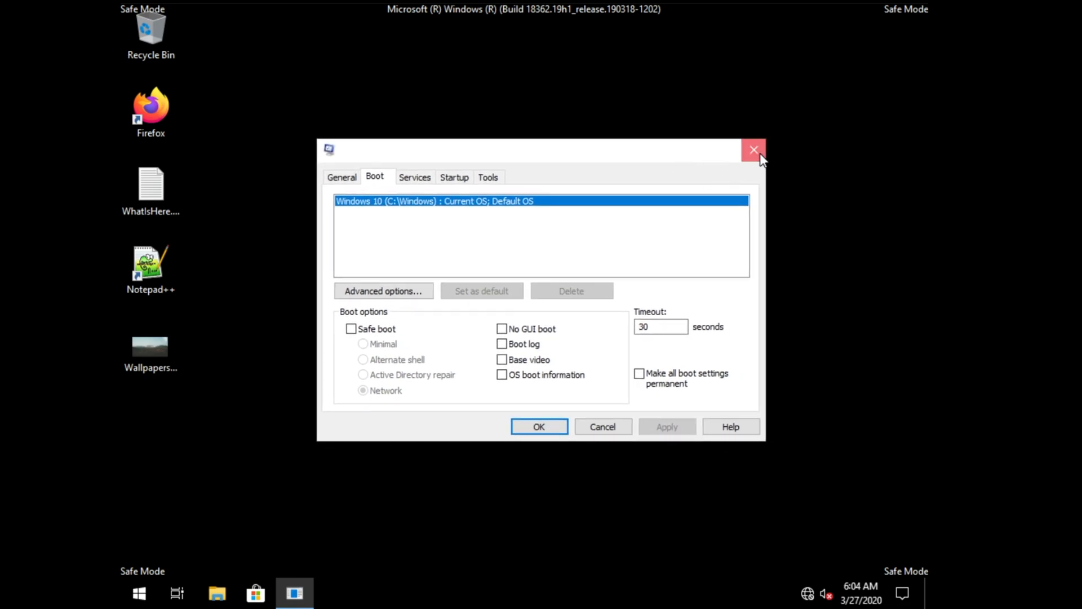
Close System Configuration and search the Start menu for cmd.
{"action": "left_click", "coordinate": [139, 593]}
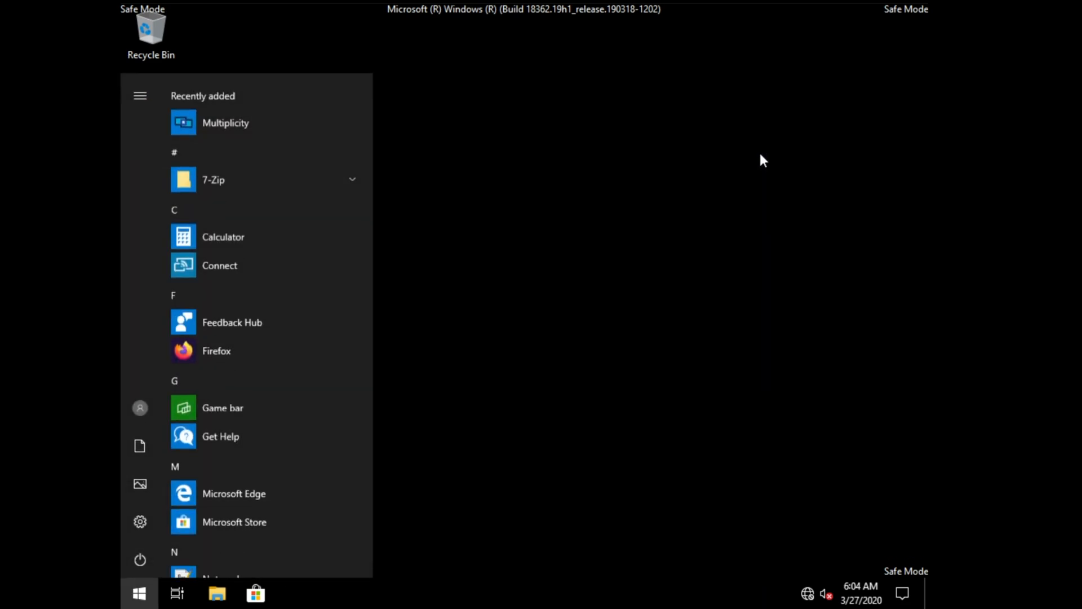
{"action": "type", "text": "cmd"}
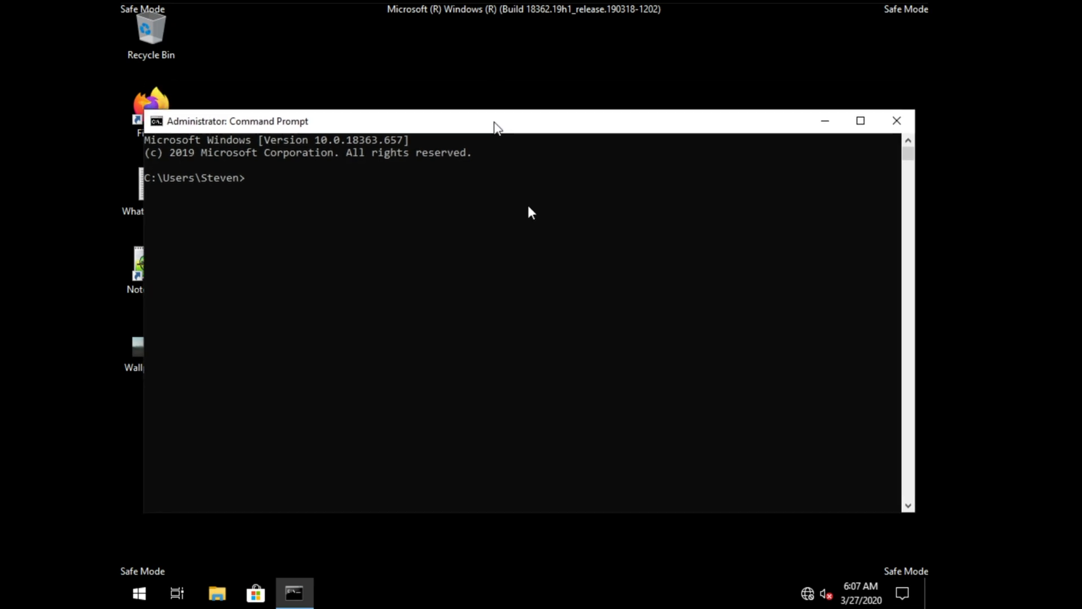
{"action": "mouse_move", "coordinate": [639, 280]}
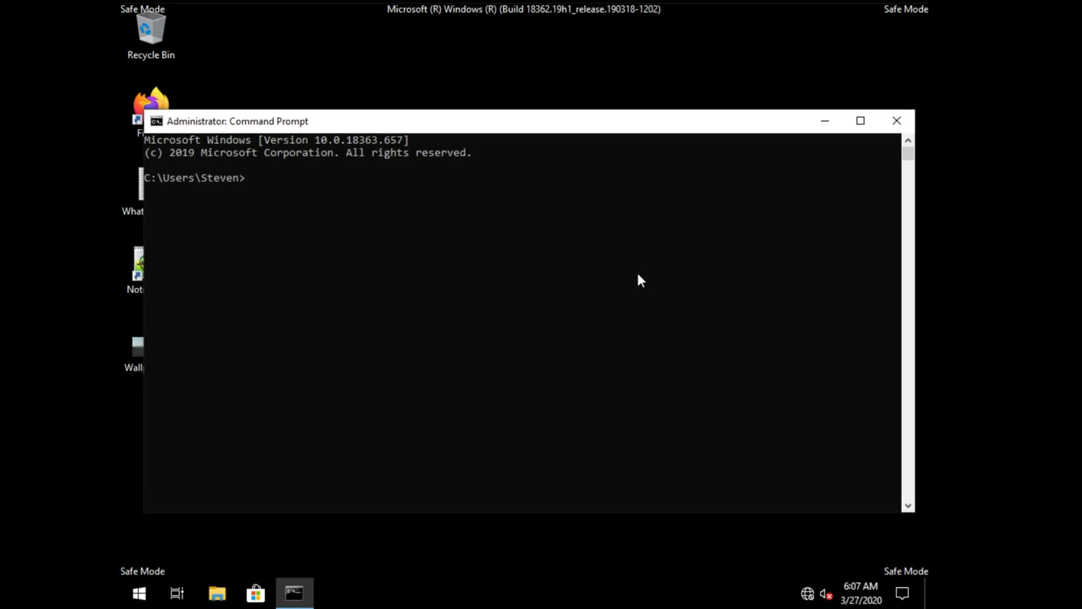
Run bcdedit /deletevalue safeboot for the current and default entries, getting 'Element not found'.
{"action": "type", "text": "bcdedit"}
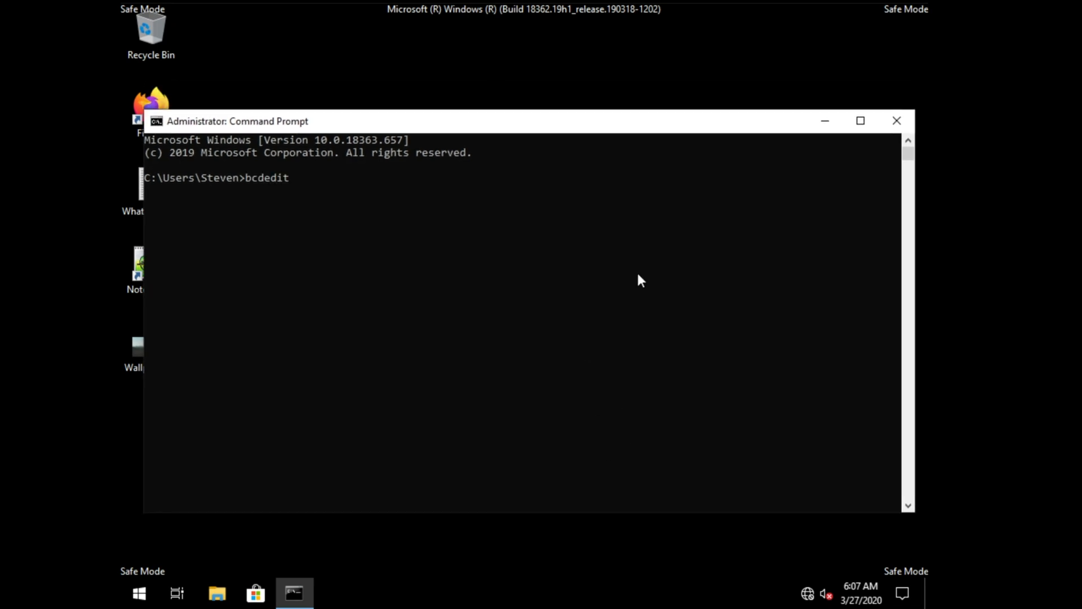
{"action": "type", "text": "/del"}
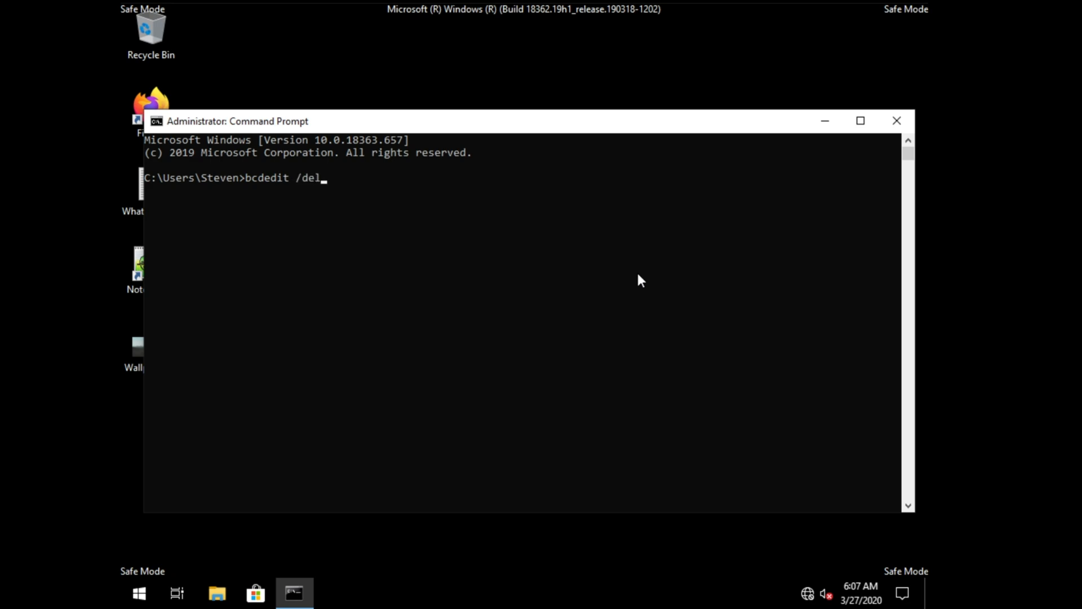
{"action": "type", "text": "etevalue"}
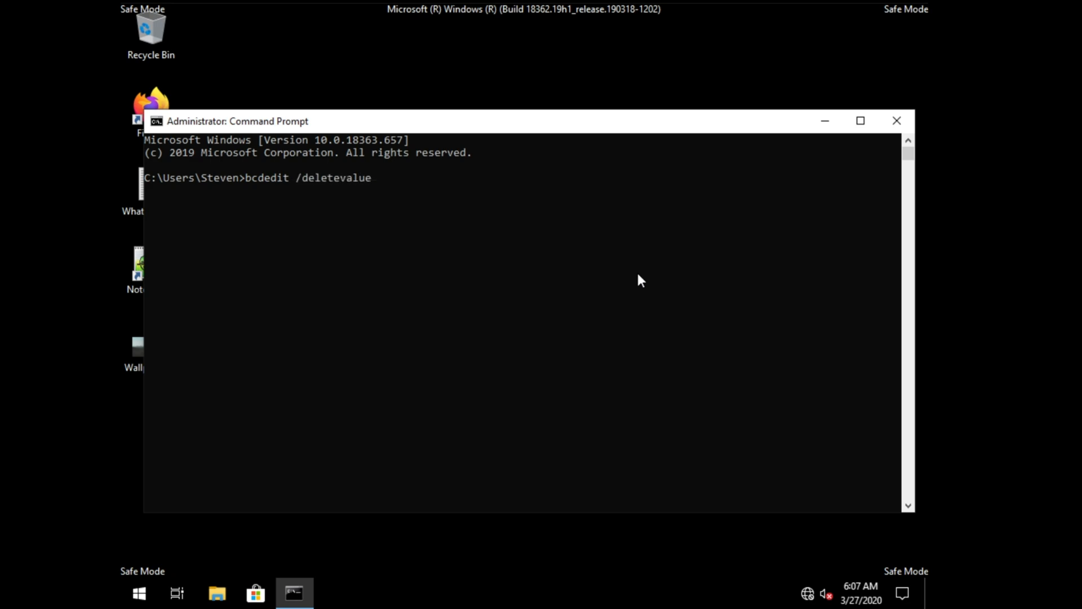
{"action": "type", "text": "{current}"}
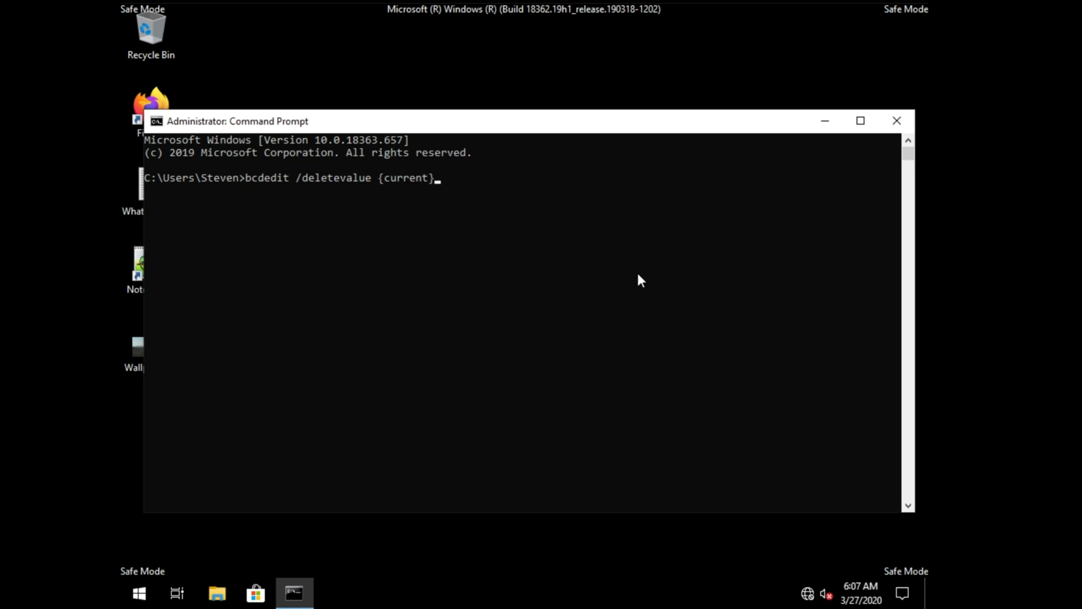
{"action": "type", "text": "safeboot"}
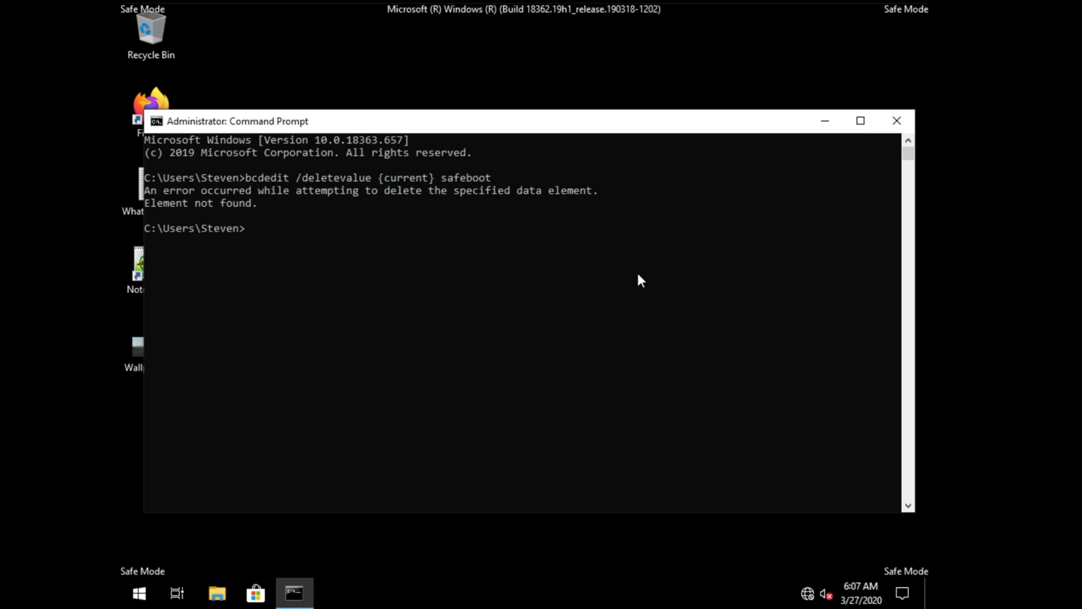
{"action": "type", "text": "bcdedit /deletevalue {current} safeboot"}
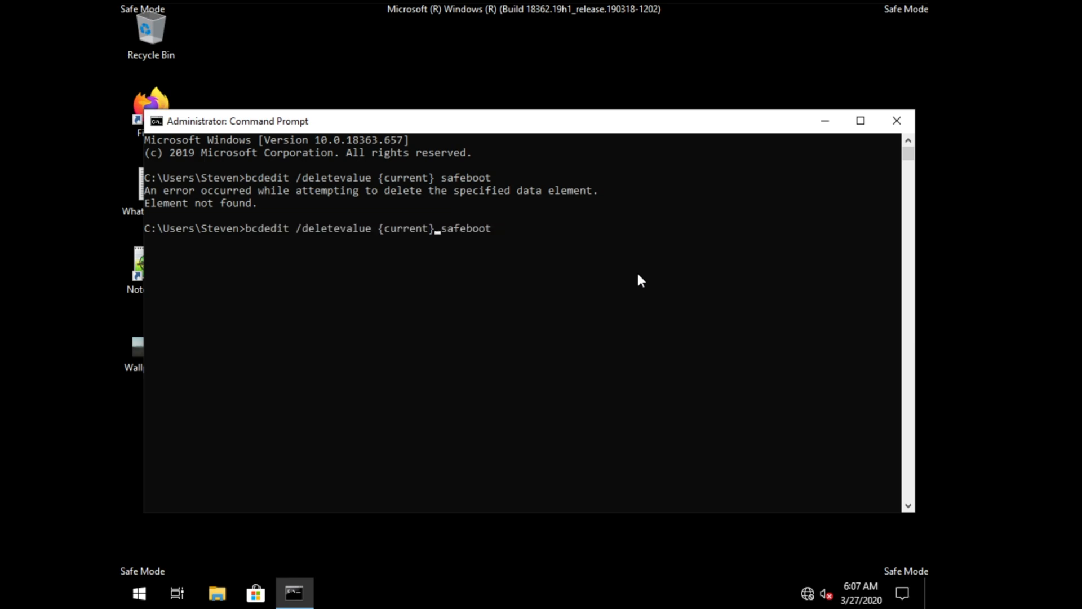
{"action": "key", "text": "Backspace"}
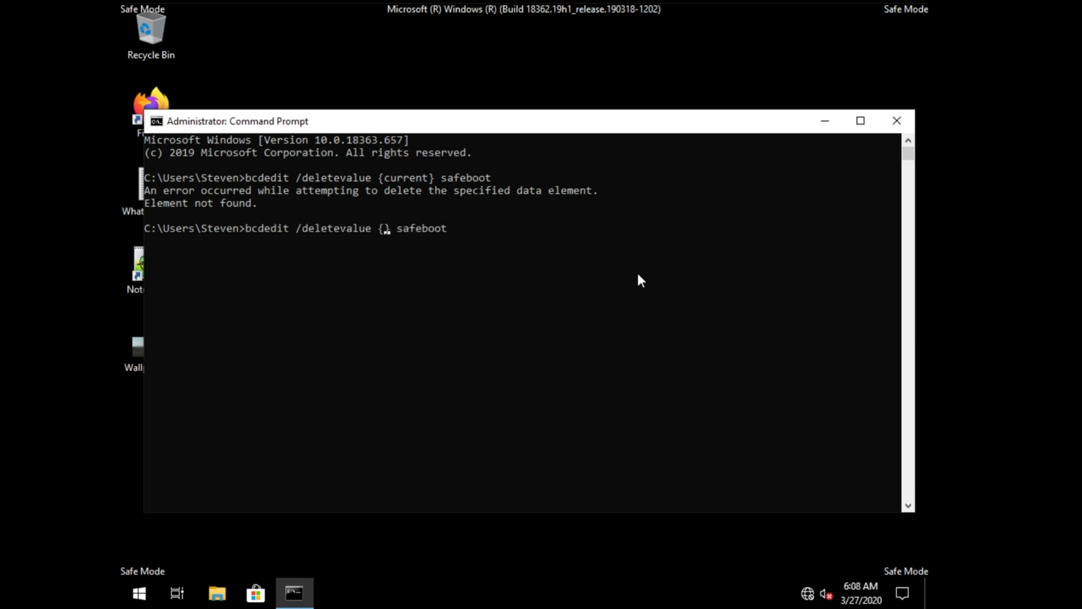
{"action": "type", "text": "default"}
{"action": "key", "text": "Return"}
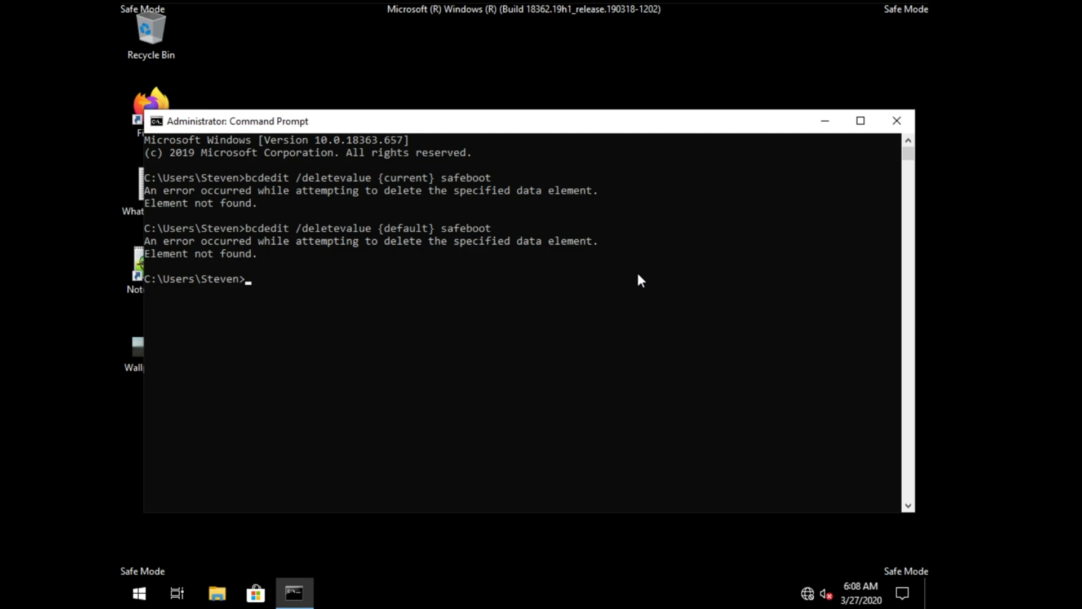
{"action": "mouse_move", "coordinate": [442, 249]}
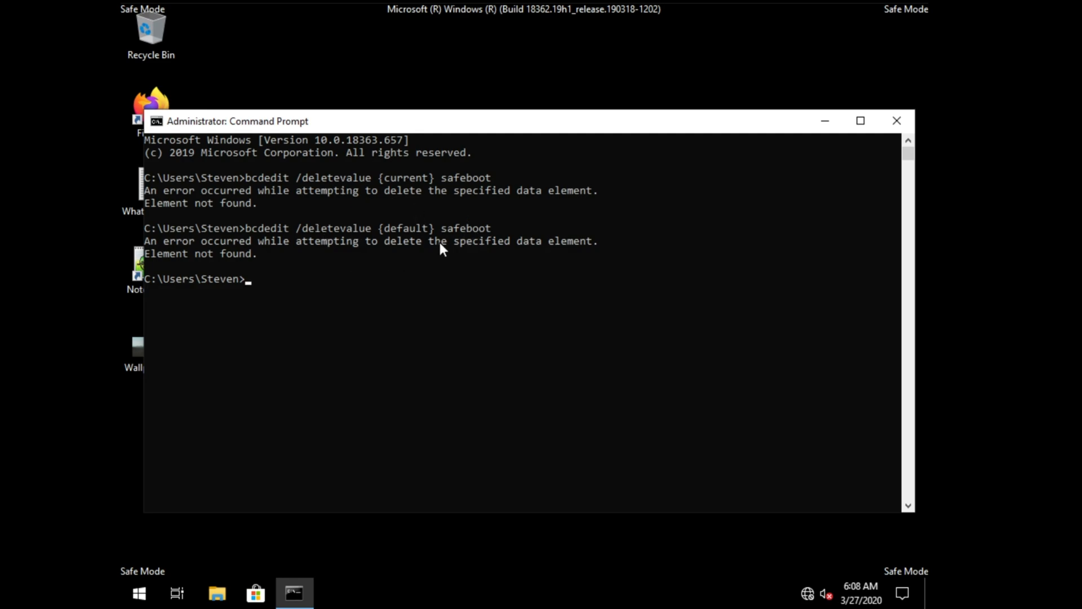
{"action": "mouse_move", "coordinate": [606, 194]}
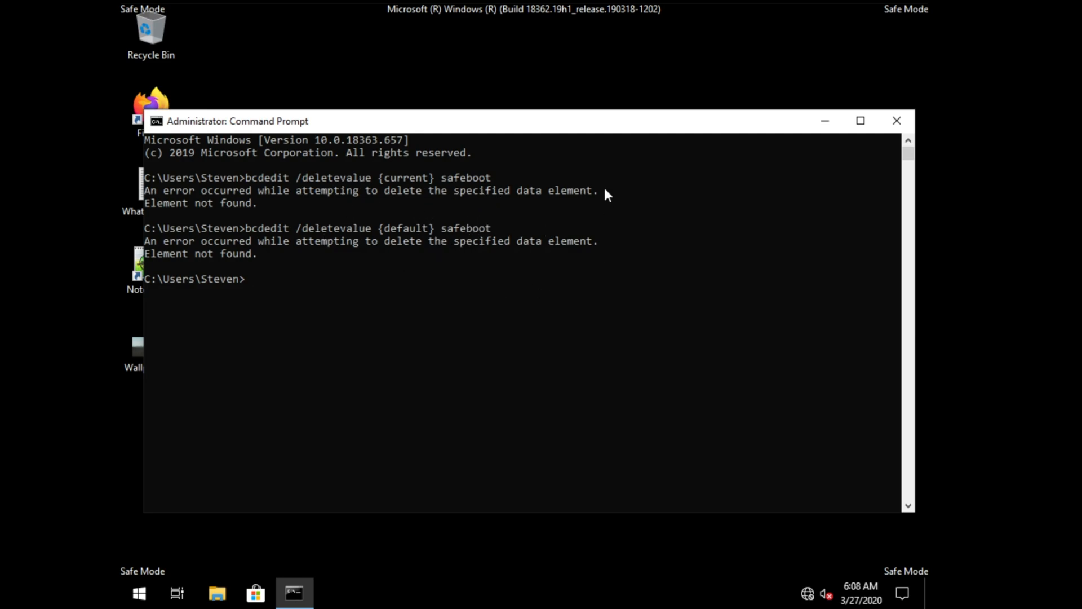
{"action": "mouse_move", "coordinate": [406, 199]}
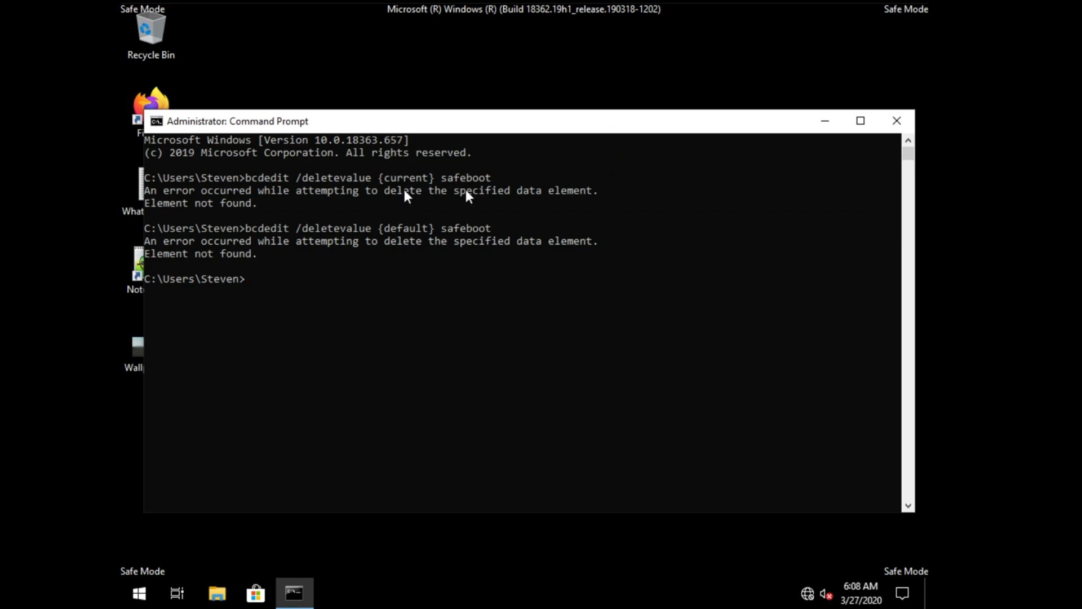
{"action": "mouse_move", "coordinate": [439, 225]}
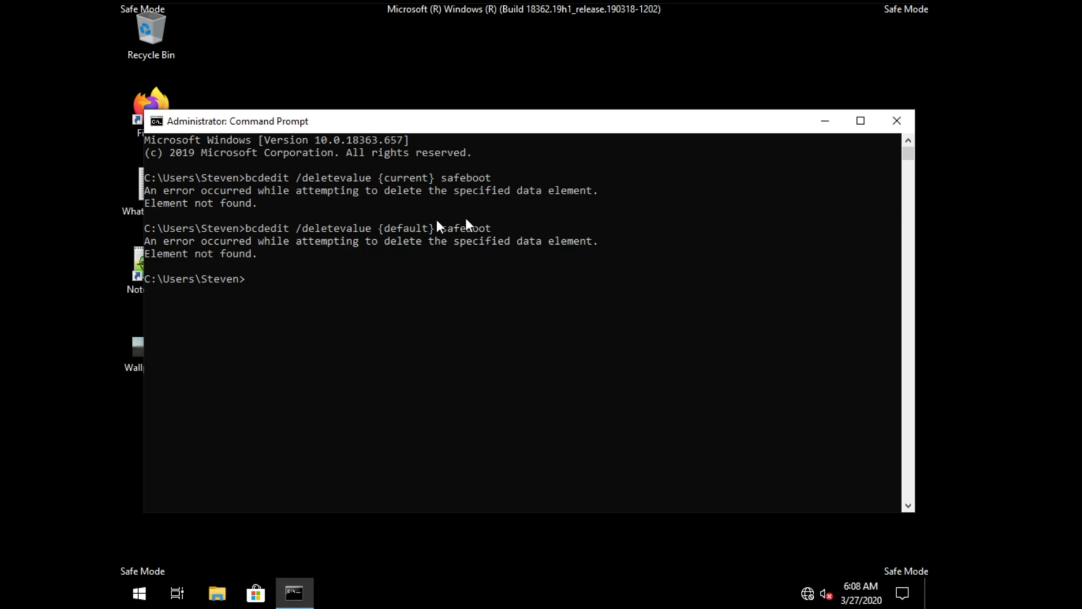
{"action": "mouse_move", "coordinate": [587, 268]}
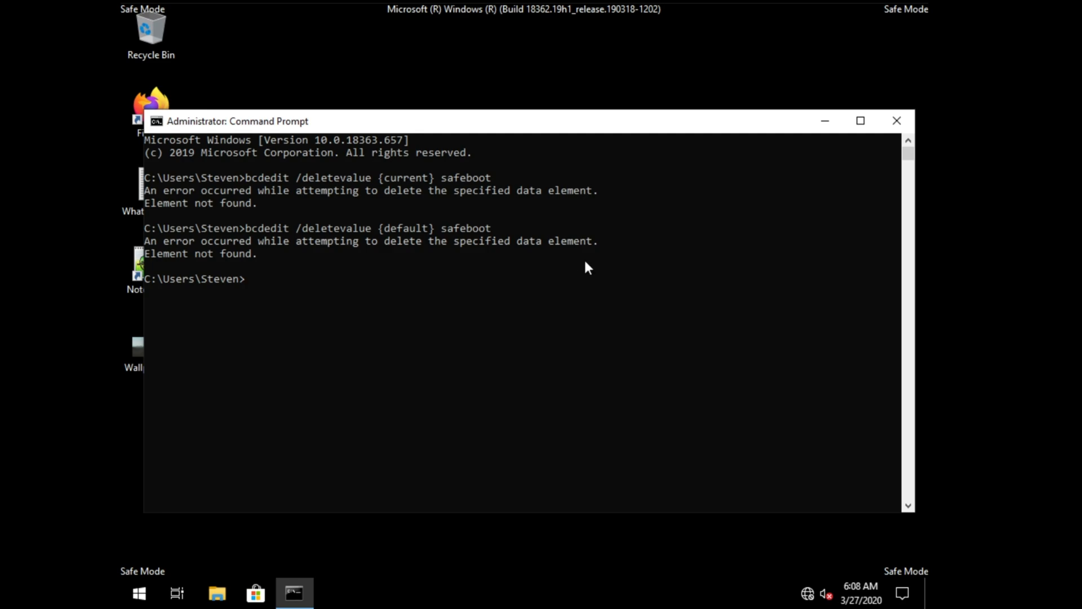
{"action": "mouse_move", "coordinate": [557, 273]}
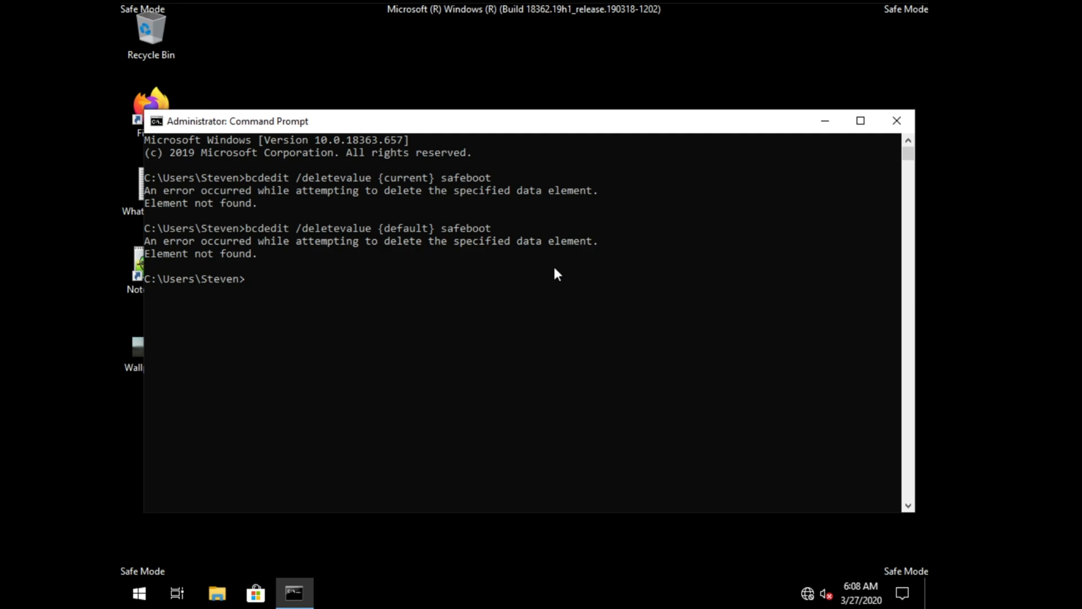
Set the current boot entry's safeboot to network with bcdedit /set.
{"action": "type", "text": "bcdedit /set"}
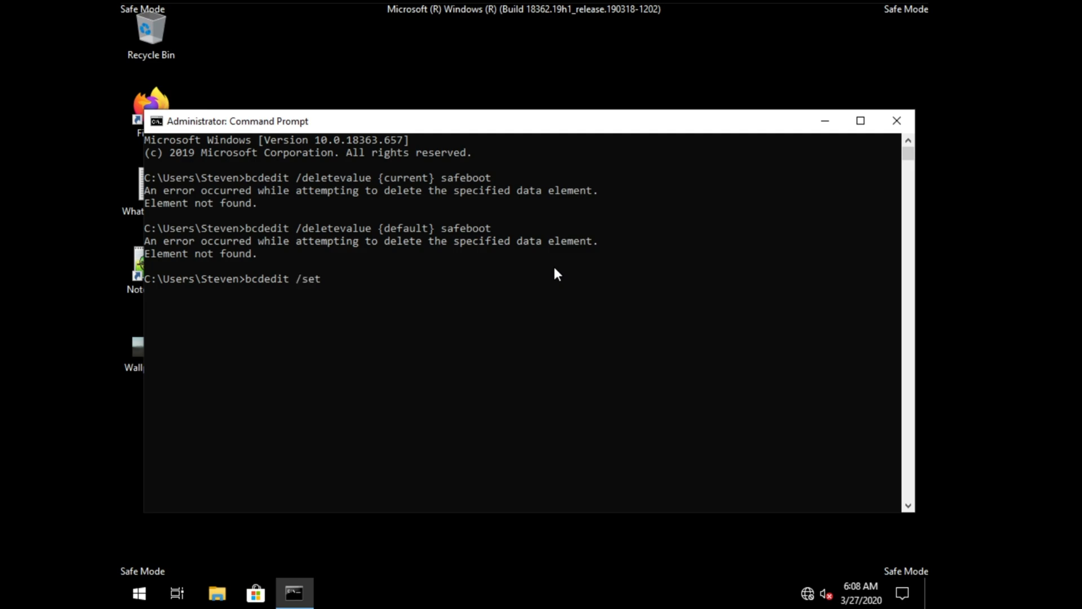
{"action": "type", "text": "{curre"}
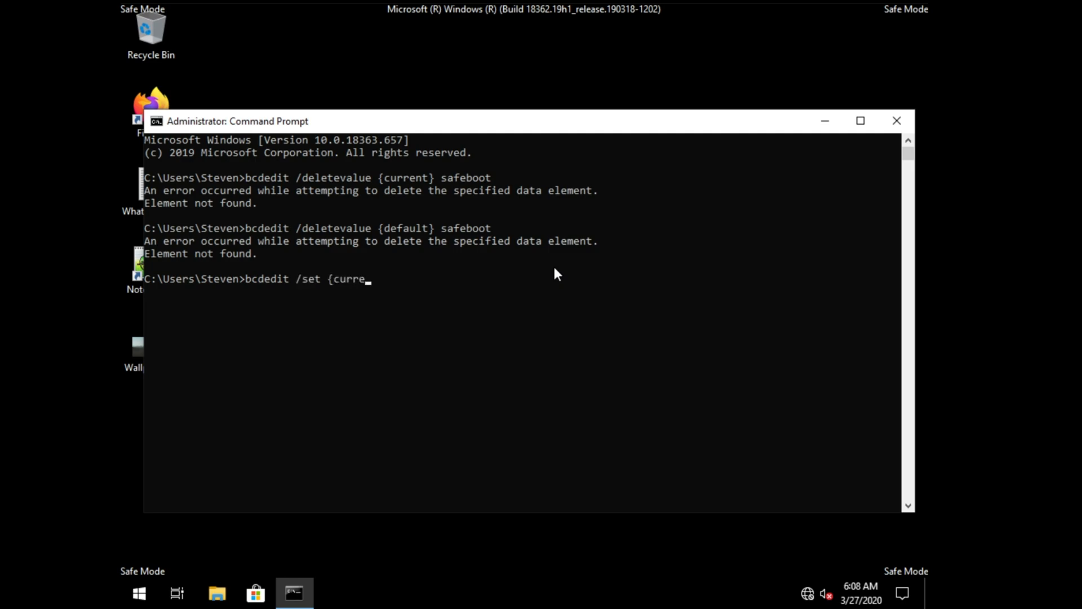
{"action": "type", "text": "nt} sa"}
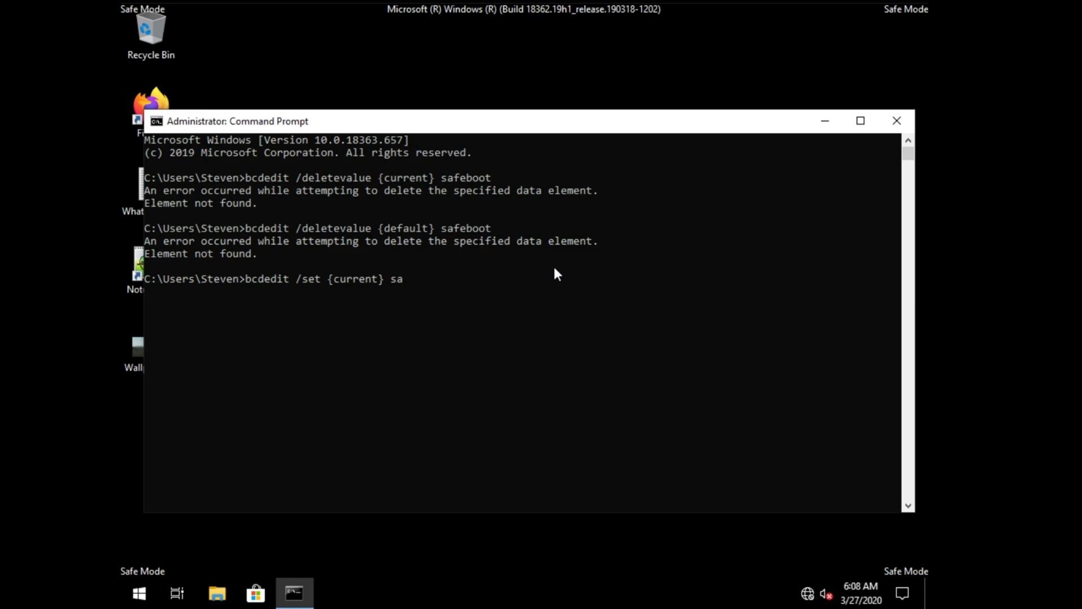
{"action": "type", "text": "feboot networks"}
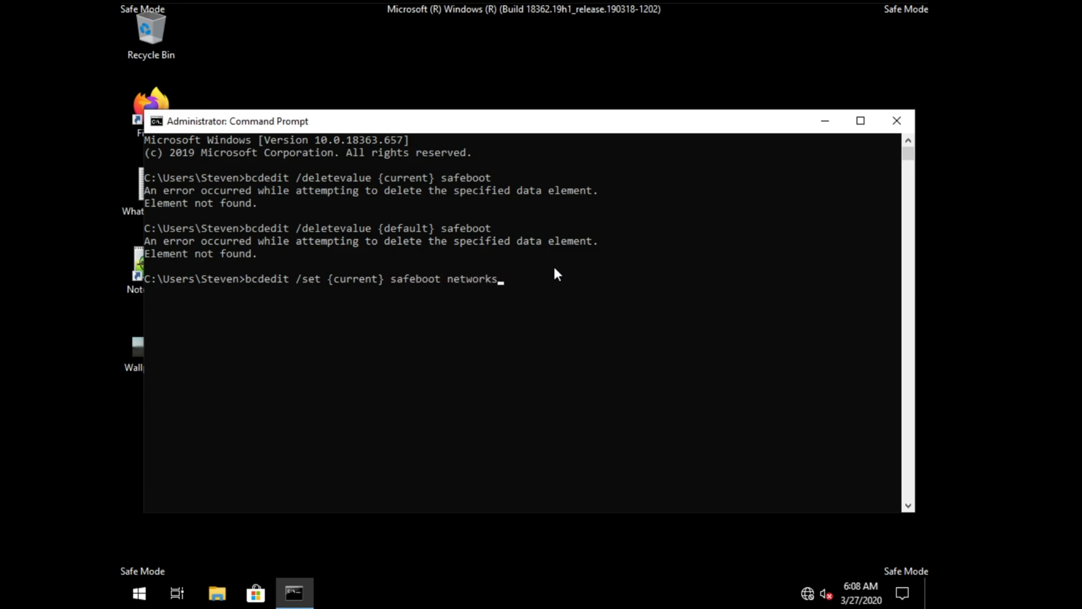
{"action": "type", "text": "minimi"}
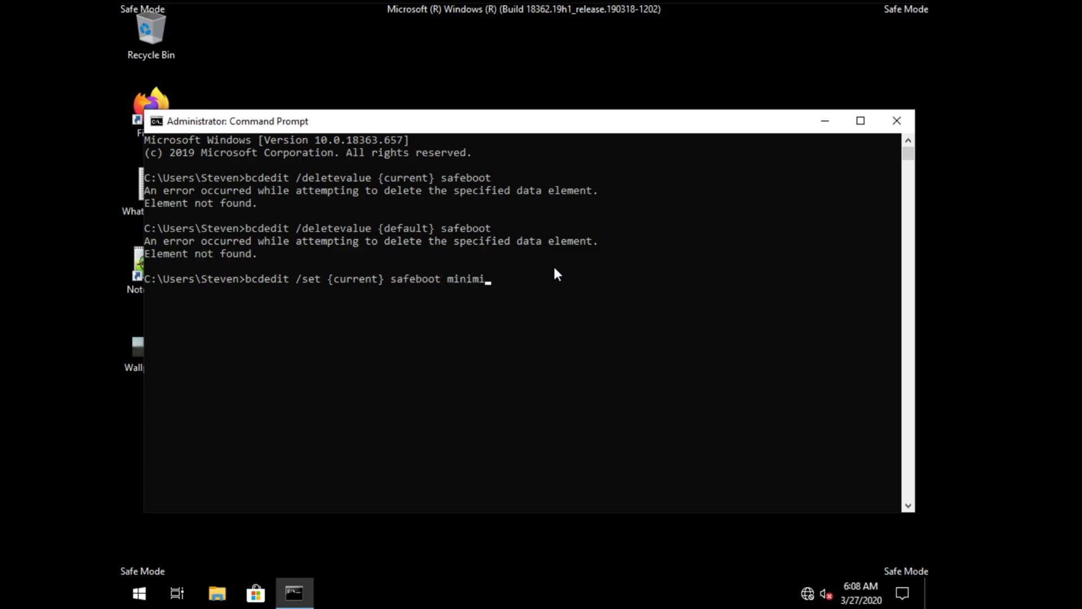
{"action": "key", "text": "Return"}
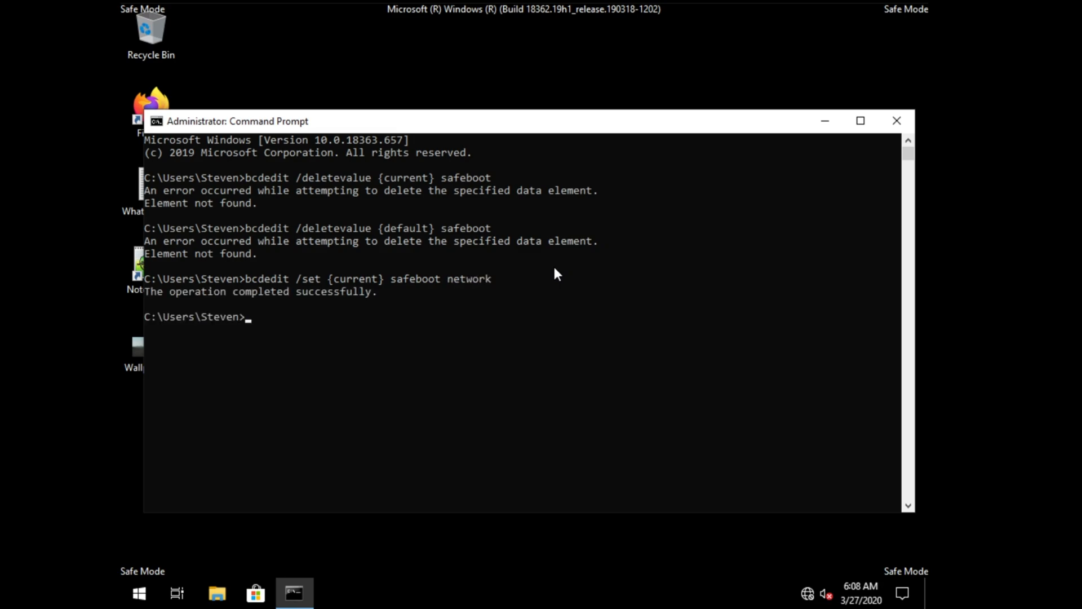
Delete the safeboot value with bcdedit /deletevalue and close Command Prompt.
{"action": "type", "text": "bcdedit /deletevalue {default} safeboot"}
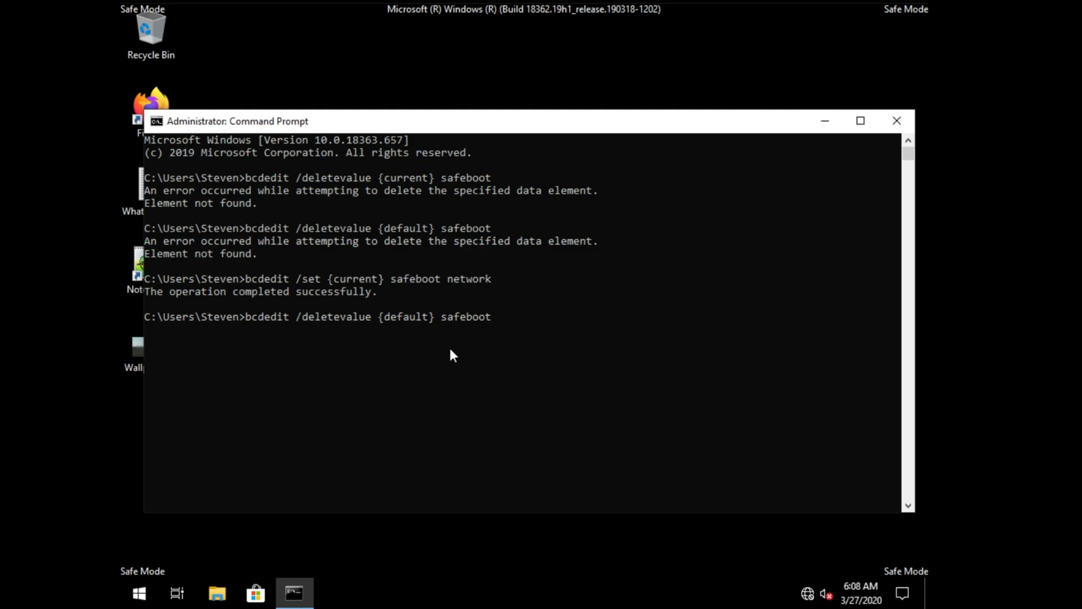
{"action": "key", "text": "Return"}
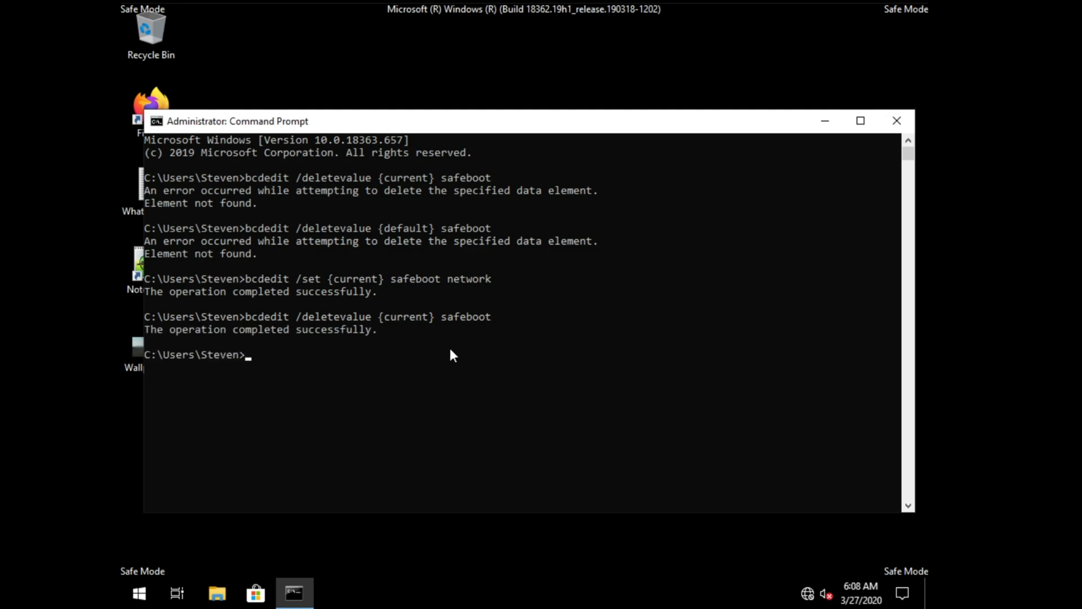
{"action": "mouse_move", "coordinate": [385, 333]}
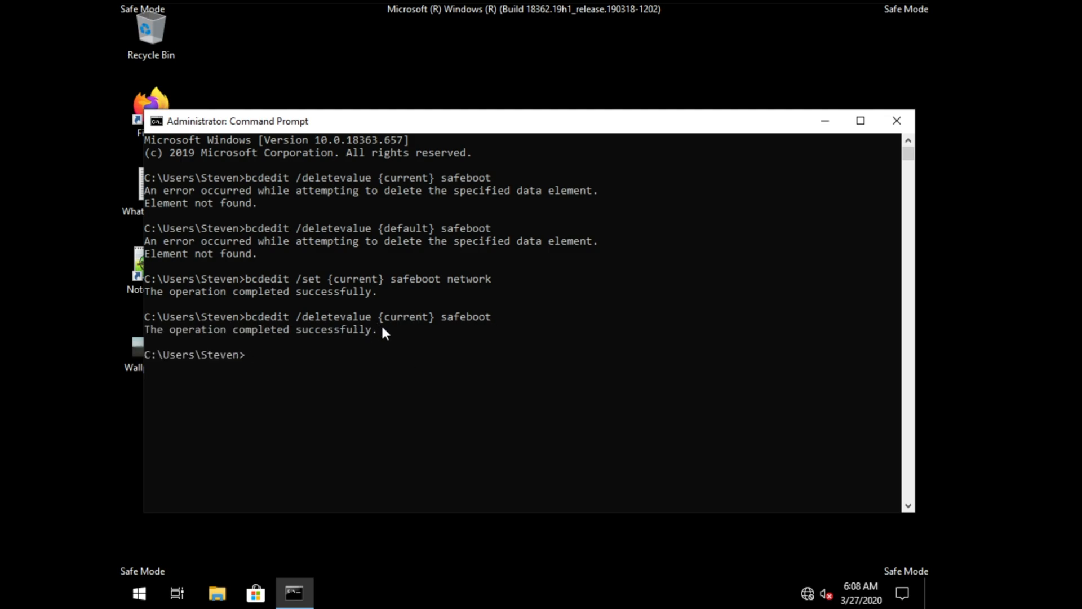
{"action": "mouse_move", "coordinate": [425, 427]}
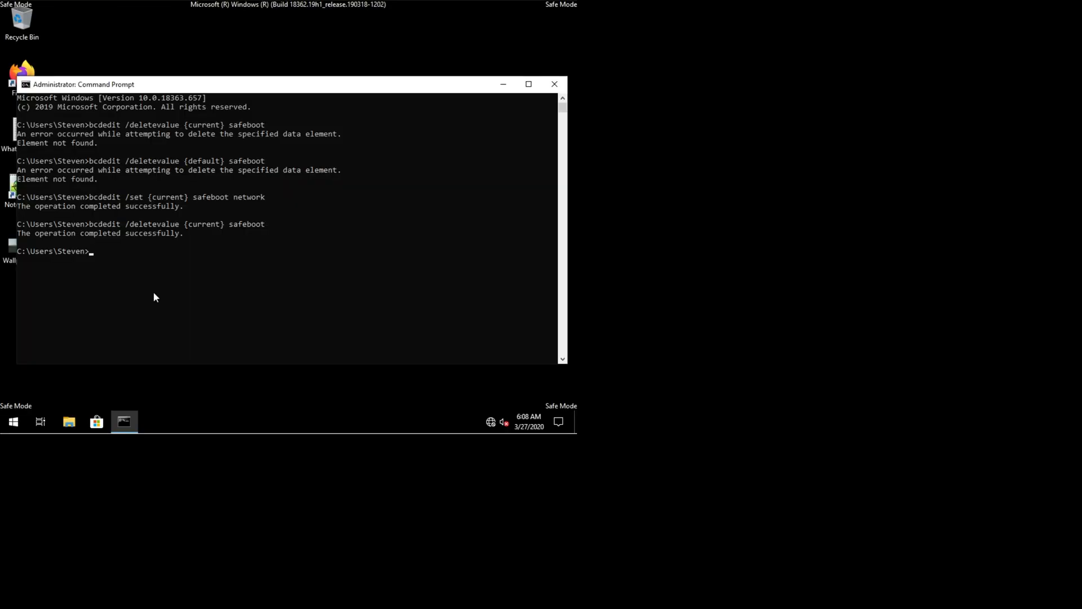
{"action": "mouse_move", "coordinate": [233, 250]}
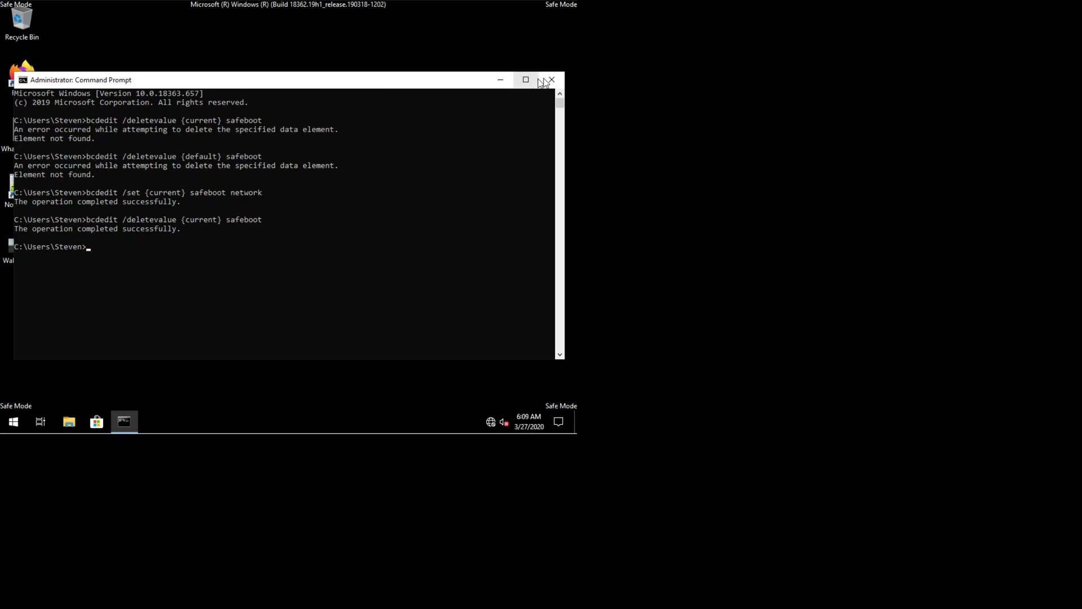
{"action": "left_click", "coordinate": [13, 421]}
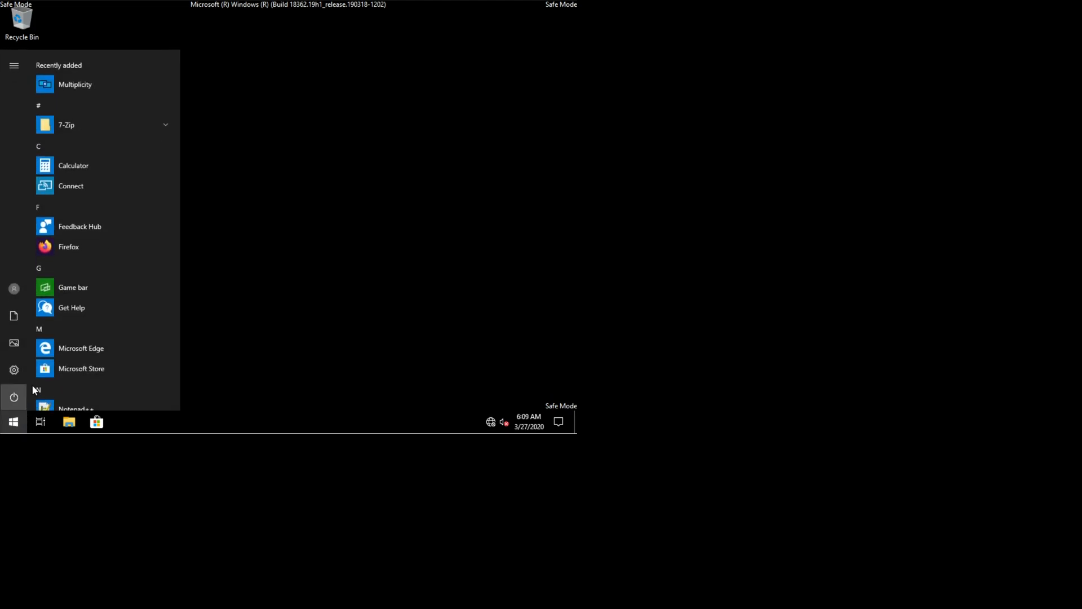